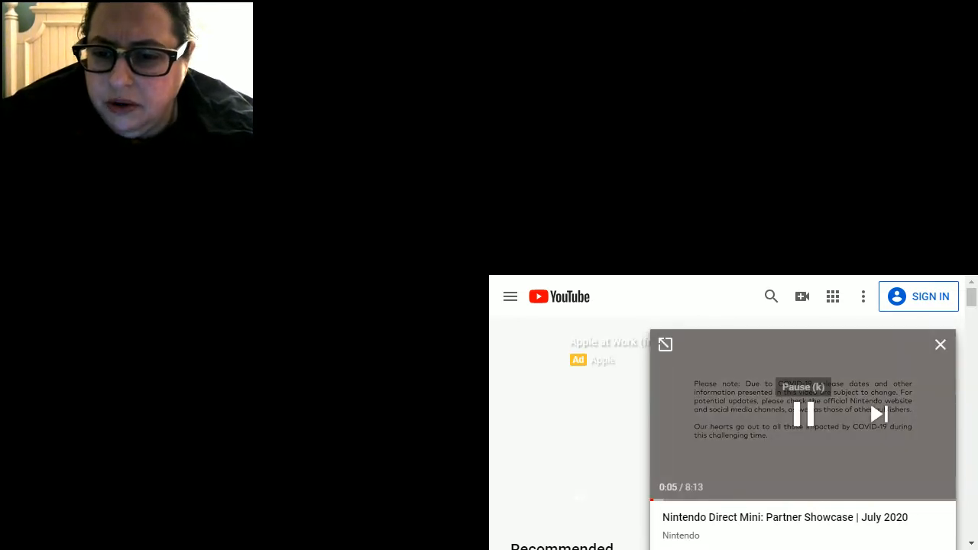
Step: Expand the Nintendo Direct Mini: Partner Showcase miniplayer back to the full watch page
left_click(940, 345)
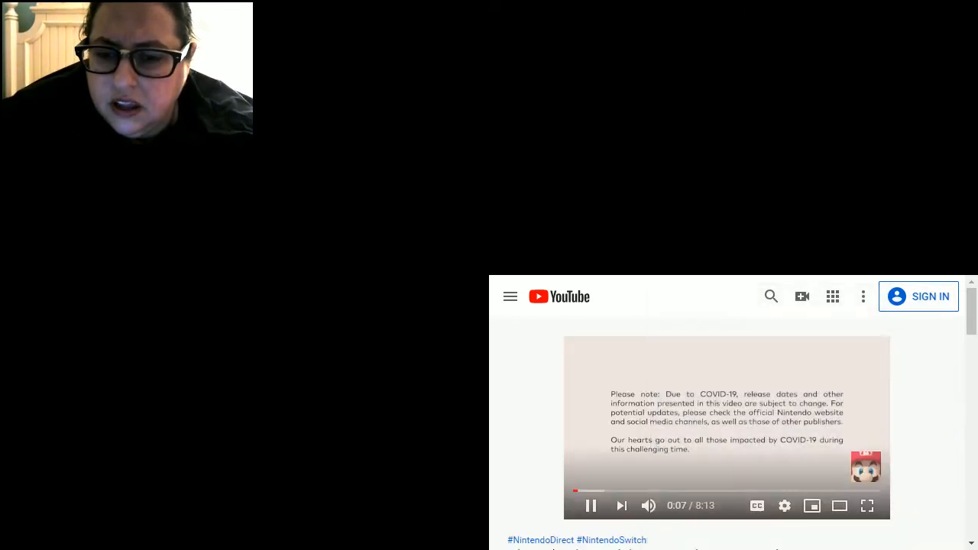
mouse_move(811, 506)
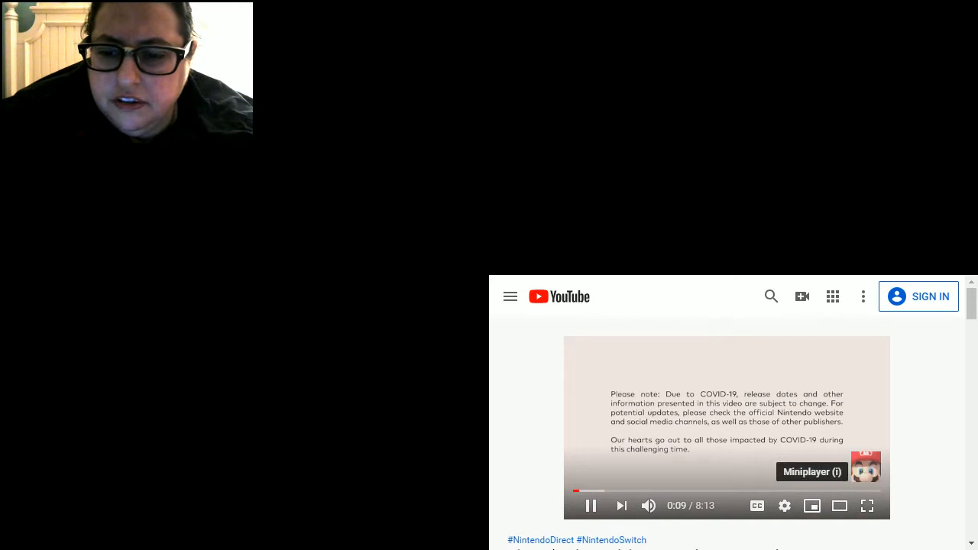